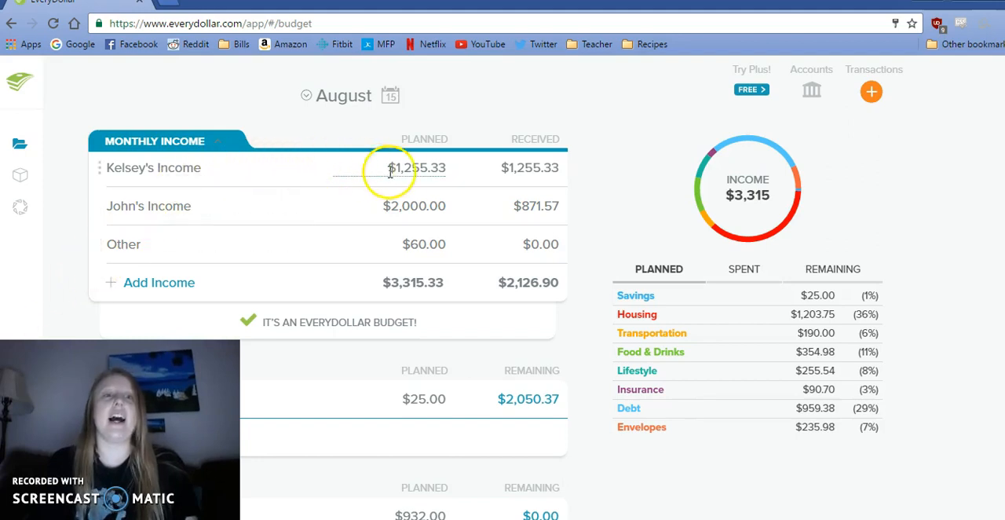
pyautogui.moveTo(472, 166)
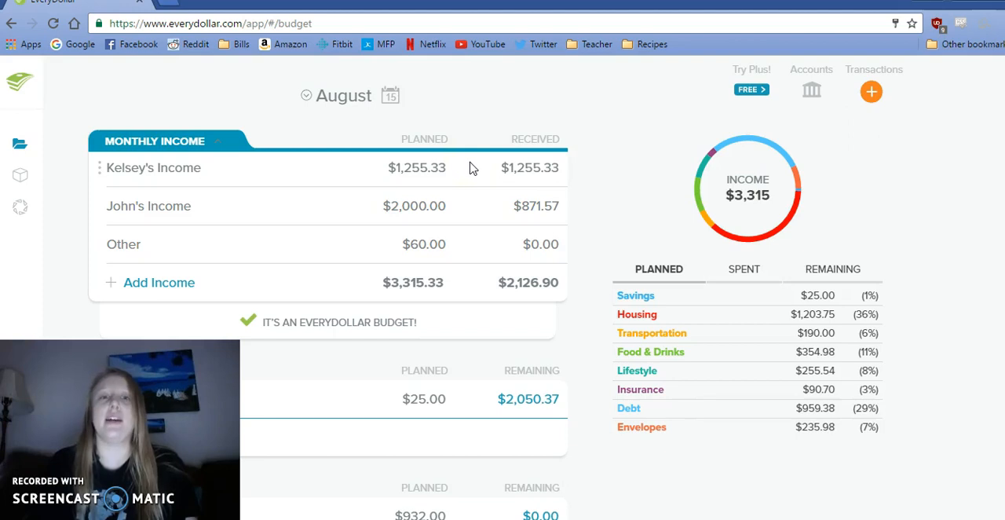
pyautogui.moveTo(536, 179)
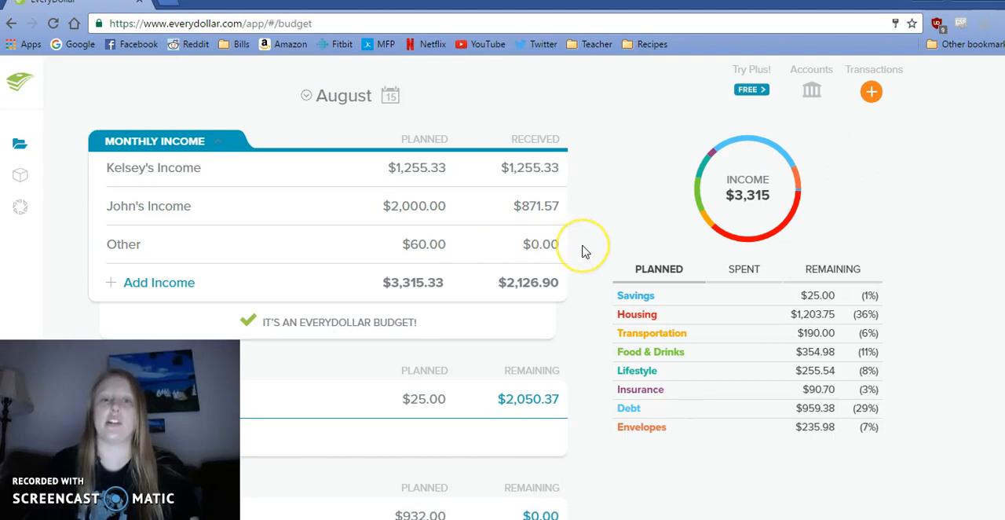
# Scroll the August budget past Monthly Income to show the Savings and Housing groups.
pyautogui.scroll(-3)
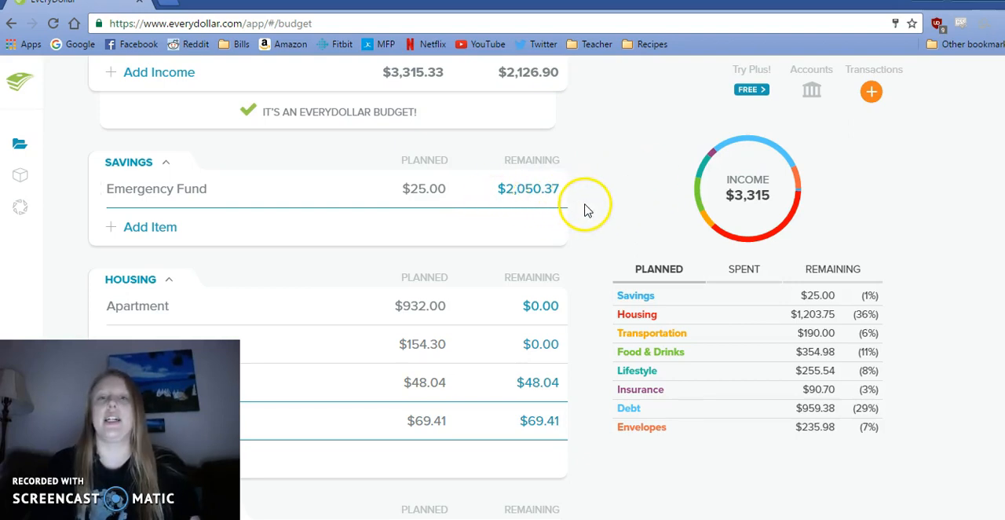
pyautogui.scroll(-3)
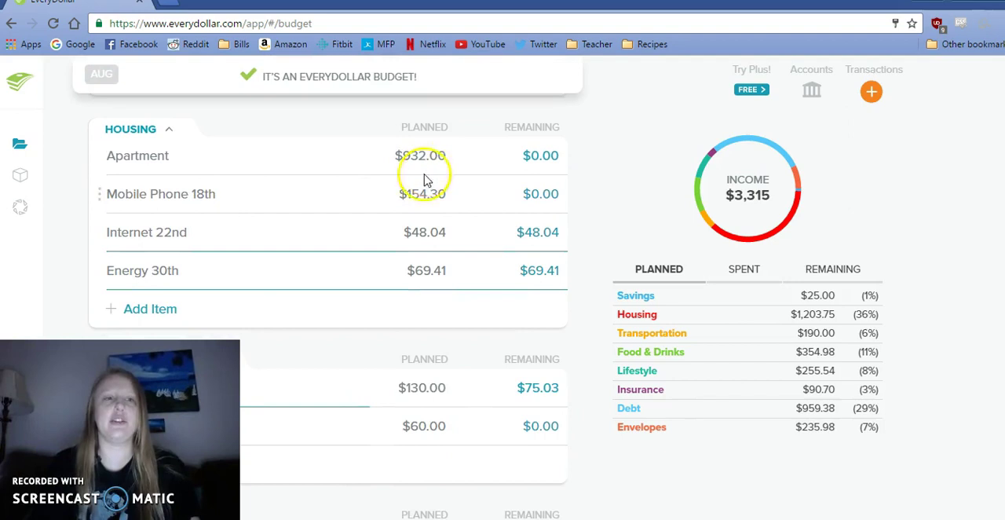
pyautogui.moveTo(416, 217)
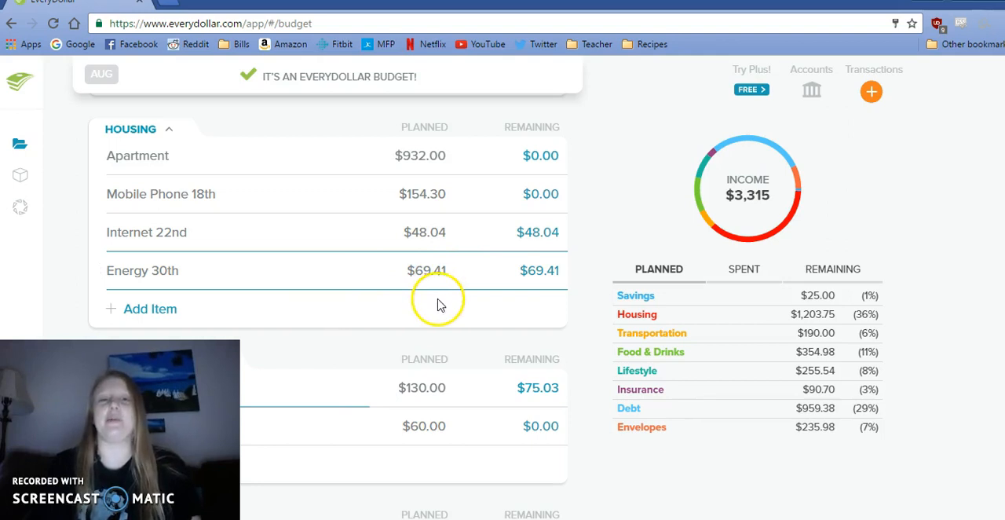
pyautogui.moveTo(581, 320)
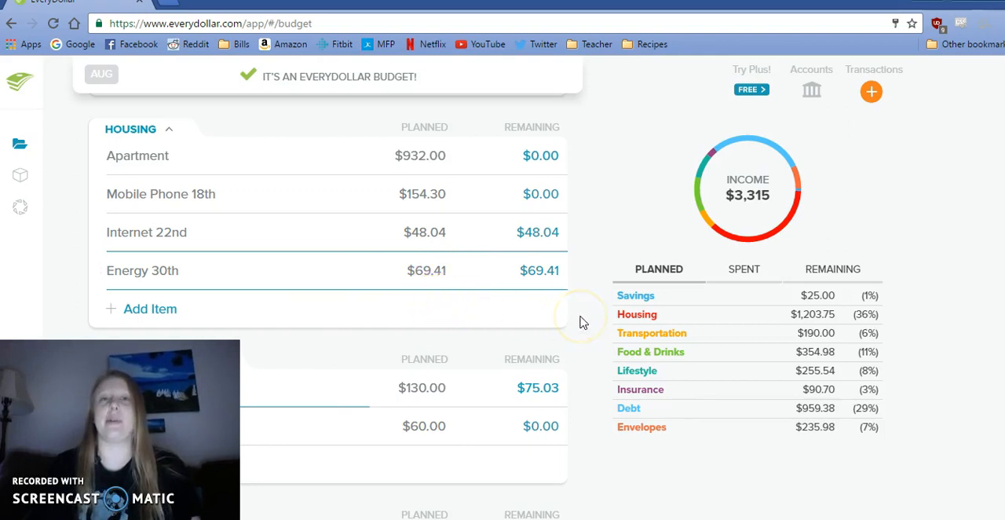
pyautogui.scroll(-3)
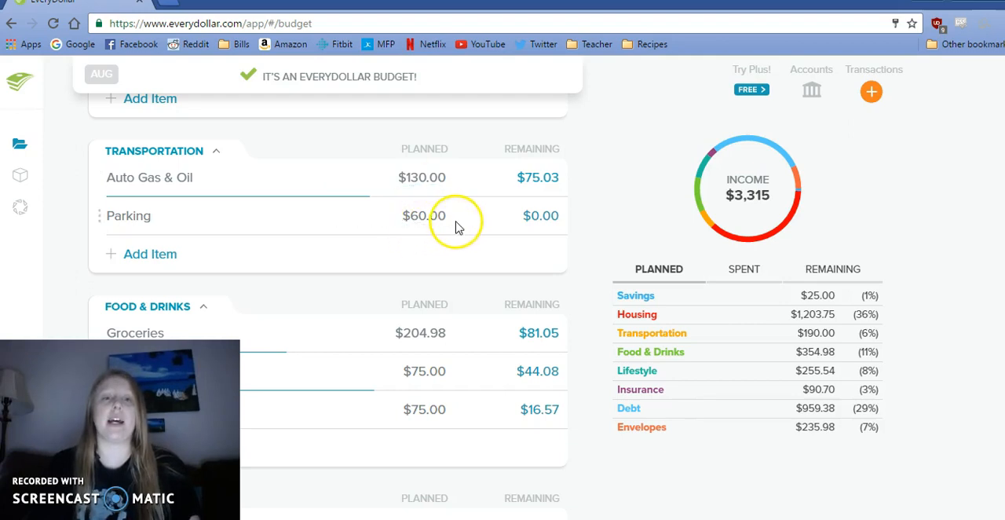
pyautogui.moveTo(590, 251)
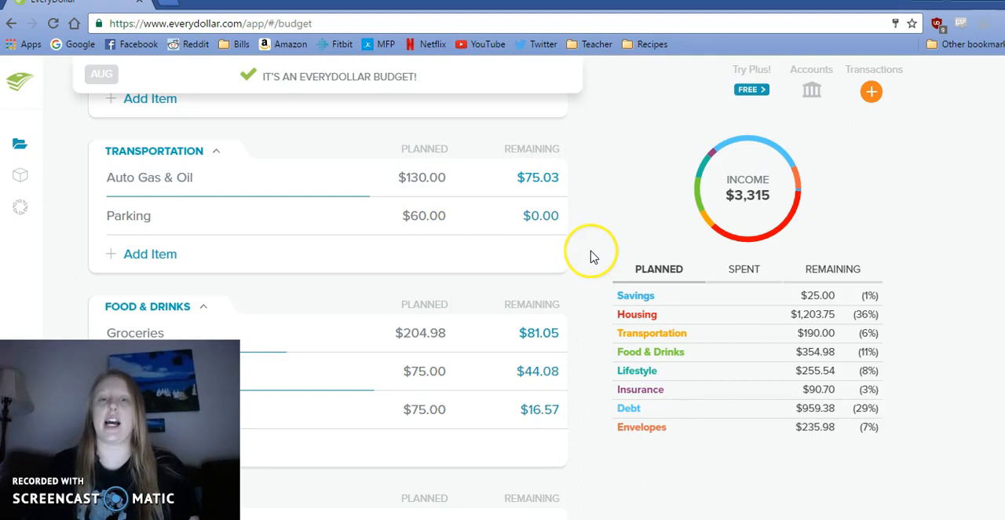
# Scroll past Transportation to show the Food & Drinks group — groceries, restaurants, drinks.
pyautogui.scroll(-3)
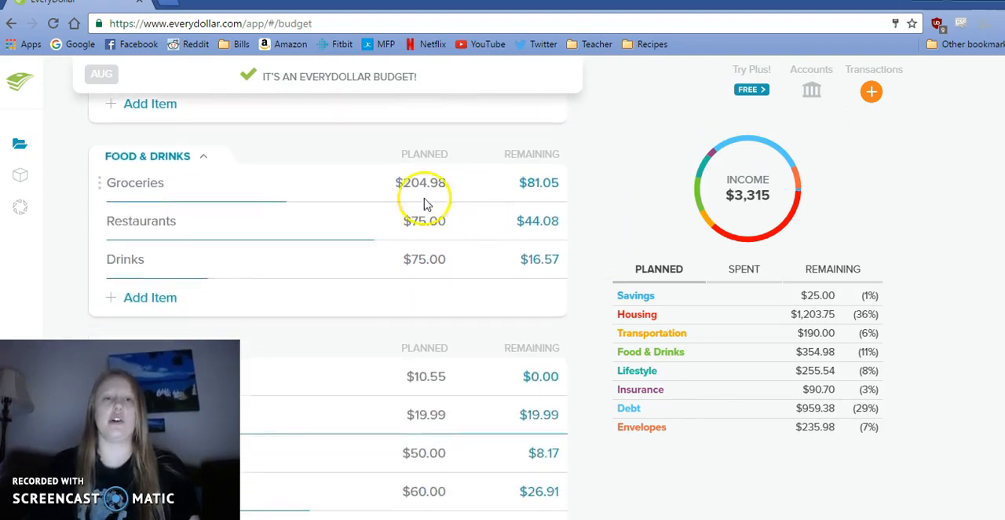
pyautogui.moveTo(458, 191)
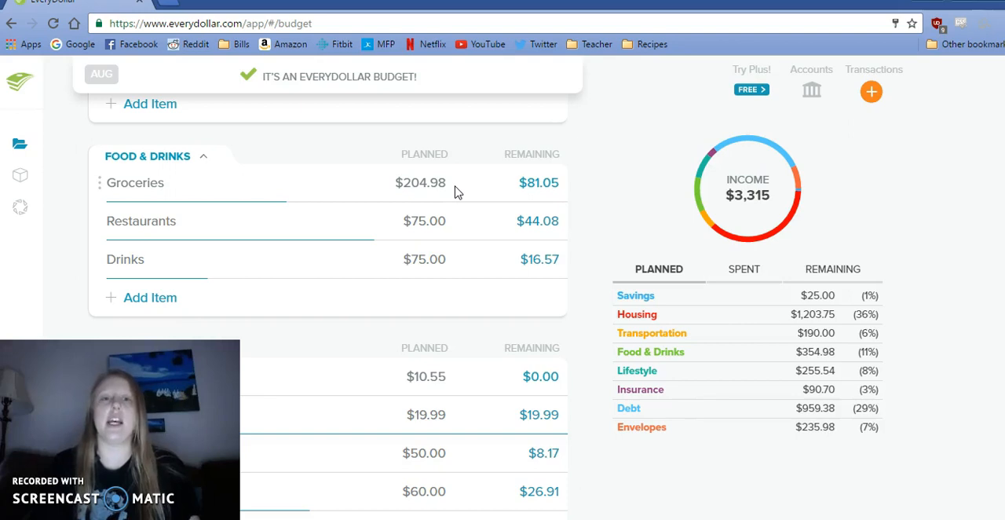
pyautogui.click(420, 182)
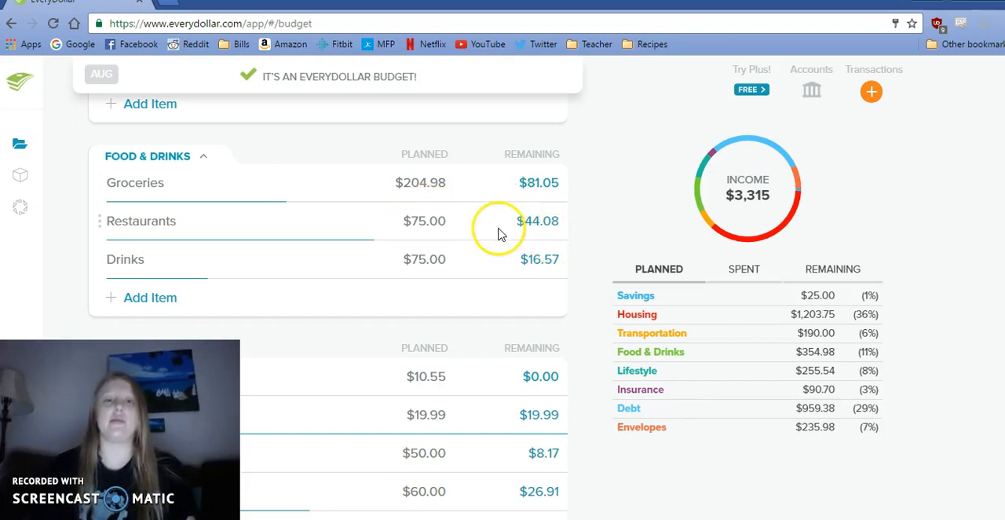
pyautogui.moveTo(587, 281)
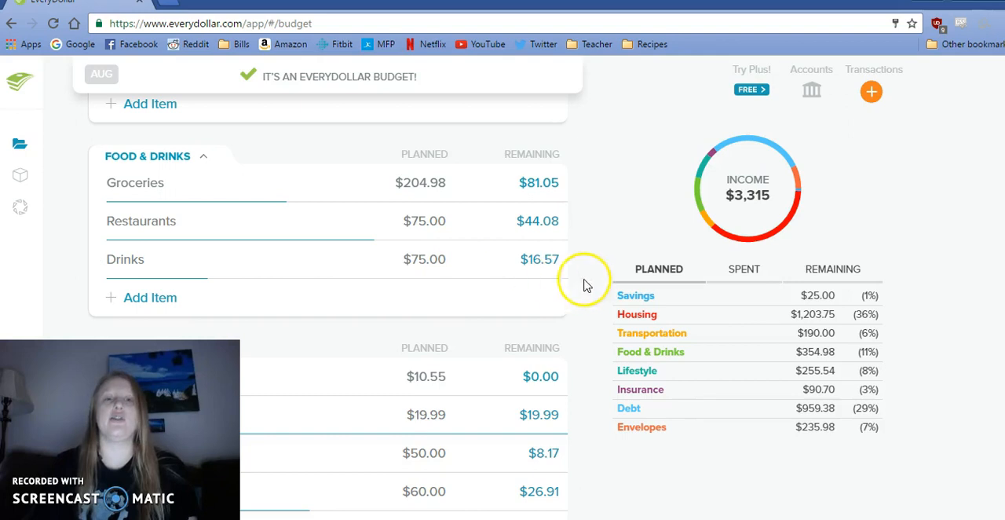
pyautogui.scroll(-3)
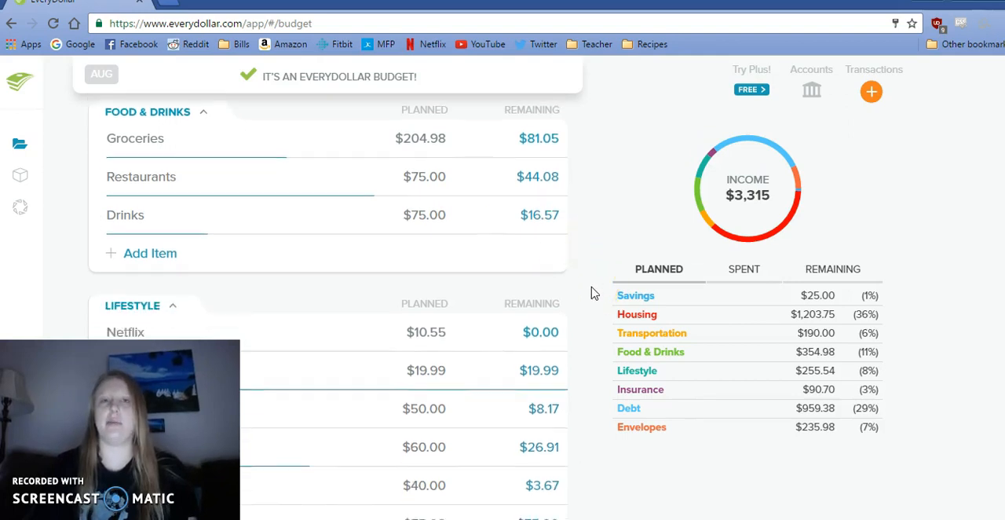
pyautogui.scroll(-3)
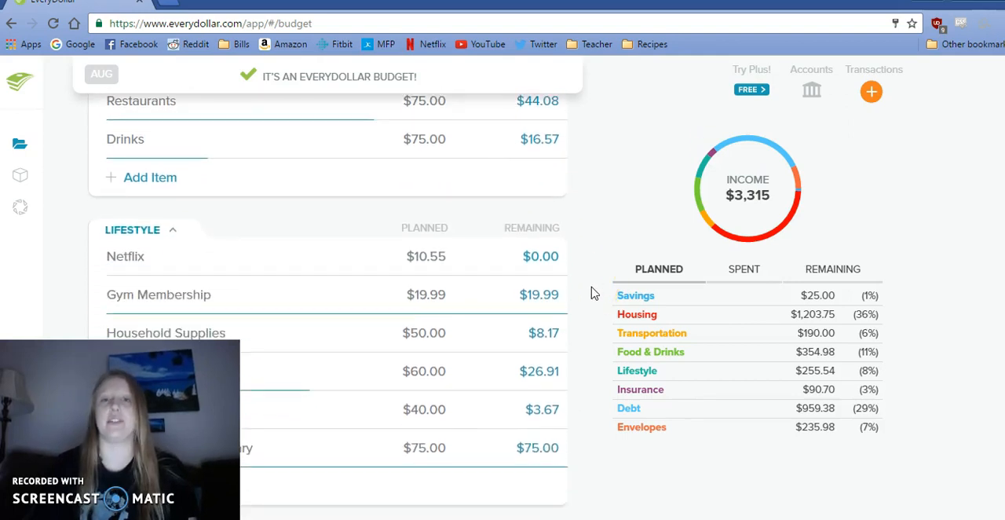
pyautogui.scroll(-3)
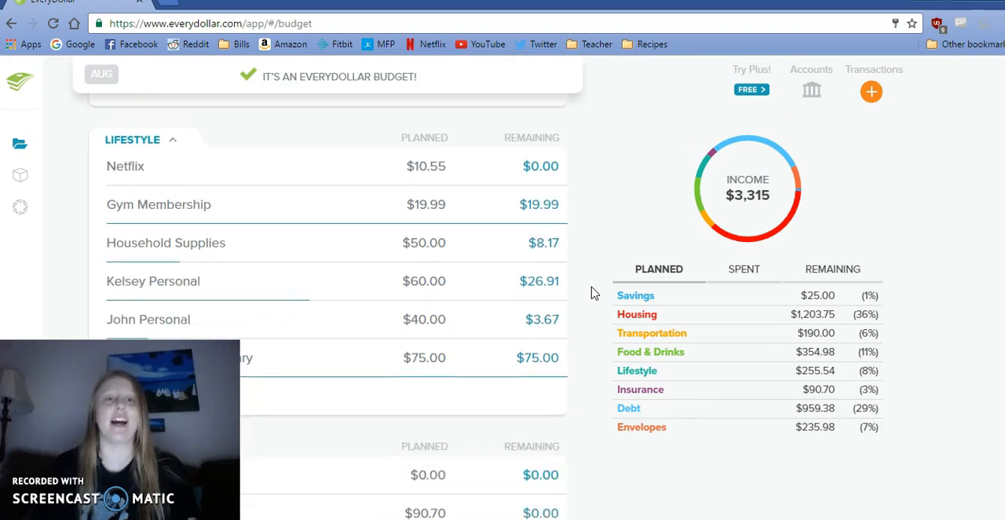
pyautogui.scroll(-3)
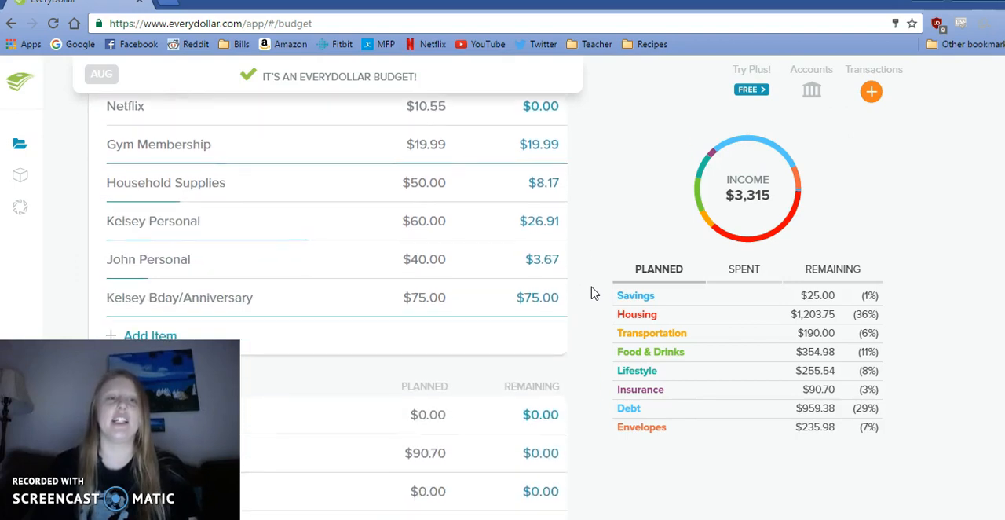
pyautogui.click(426, 182)
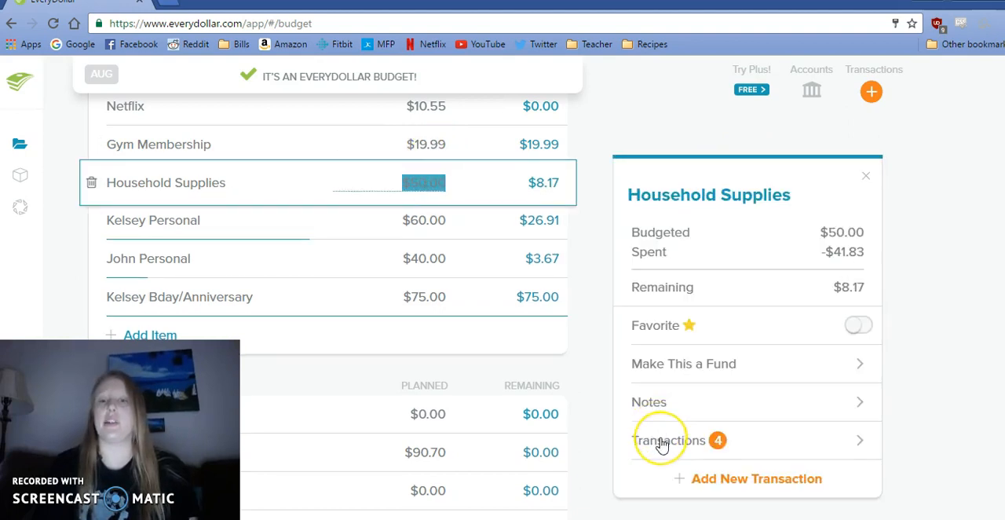
pyautogui.click(663, 440)
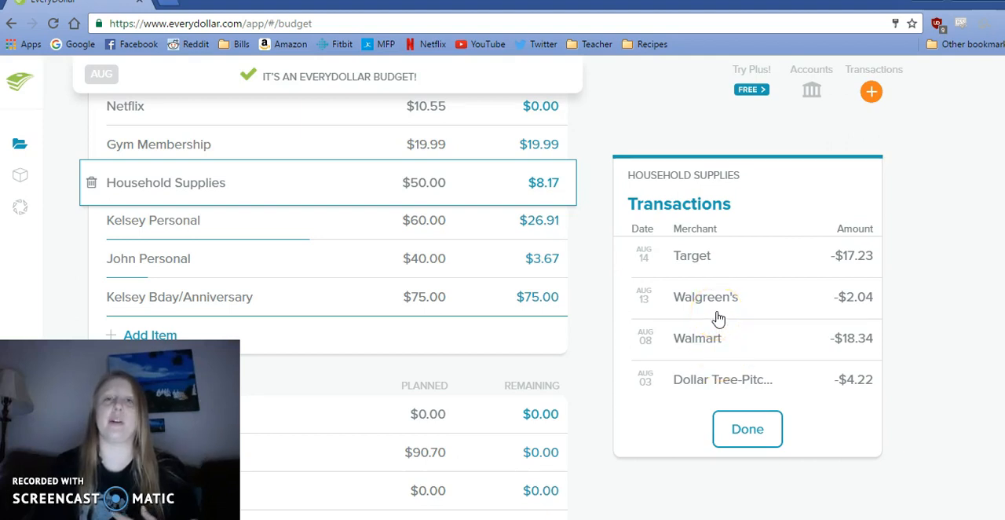
pyautogui.moveTo(713, 352)
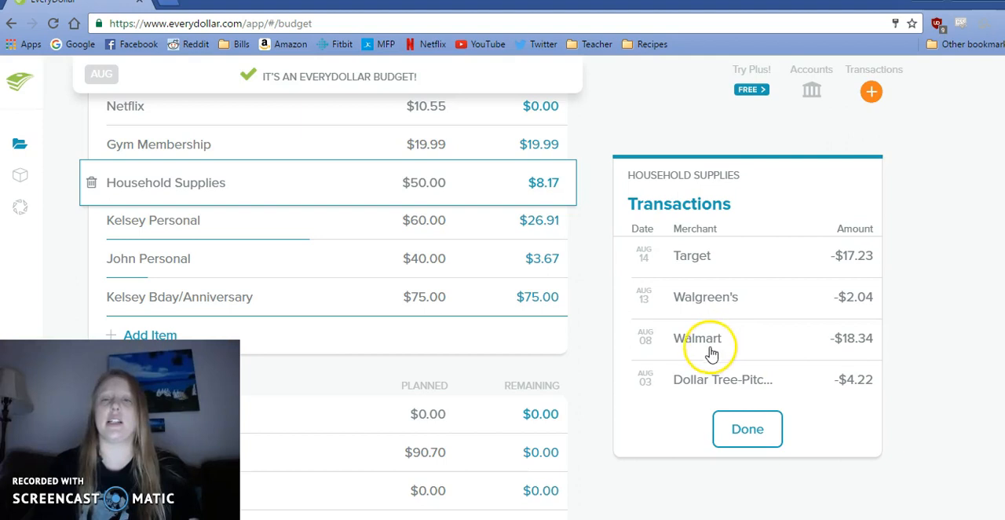
pyautogui.click(747, 427)
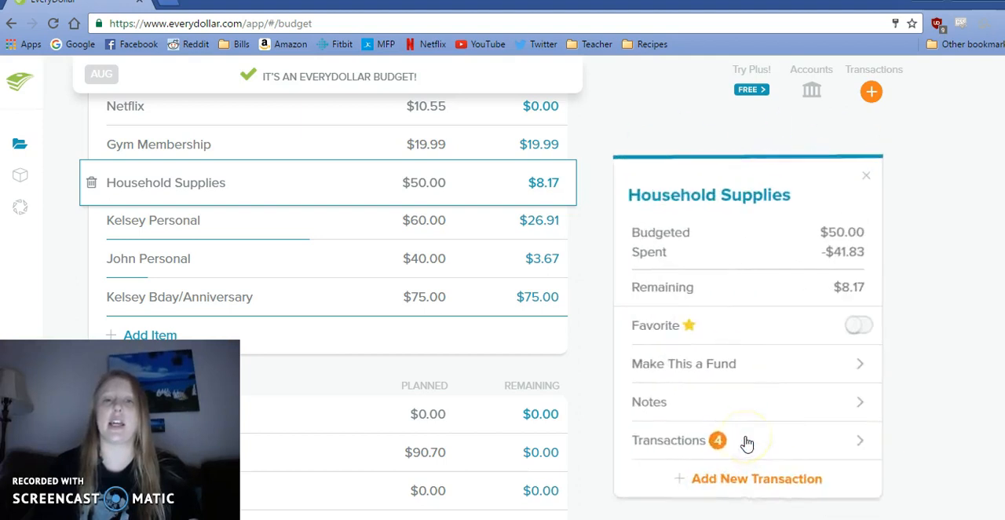
pyautogui.click(867, 176)
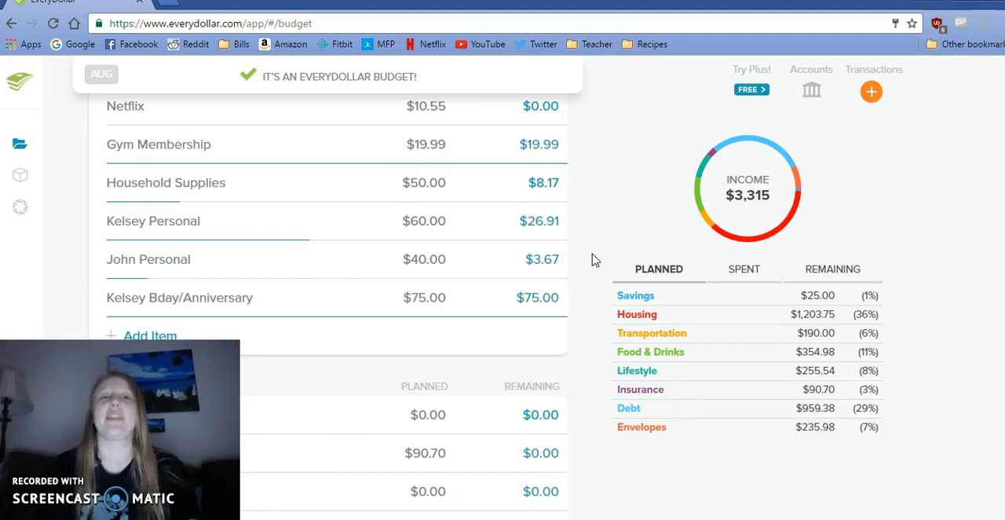
pyautogui.moveTo(367, 133)
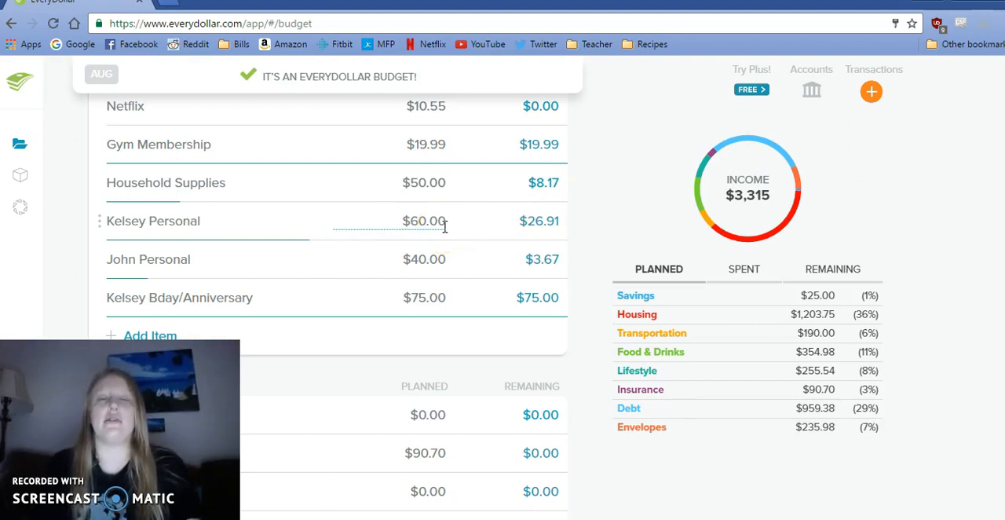
pyautogui.moveTo(452, 270)
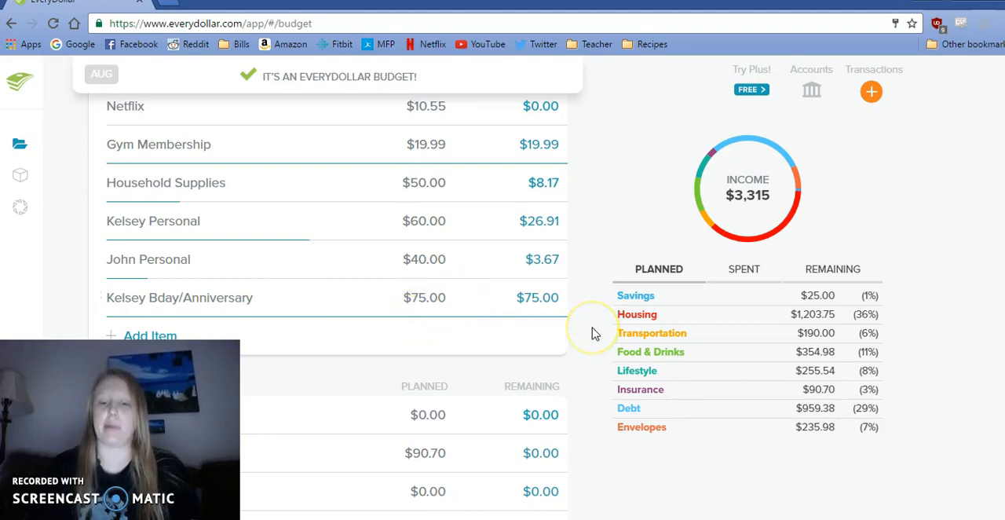
# Scroll through the Insurance and Debt groups until the Envelopes heading with Emergency Cash appears.
pyautogui.scroll(-3)
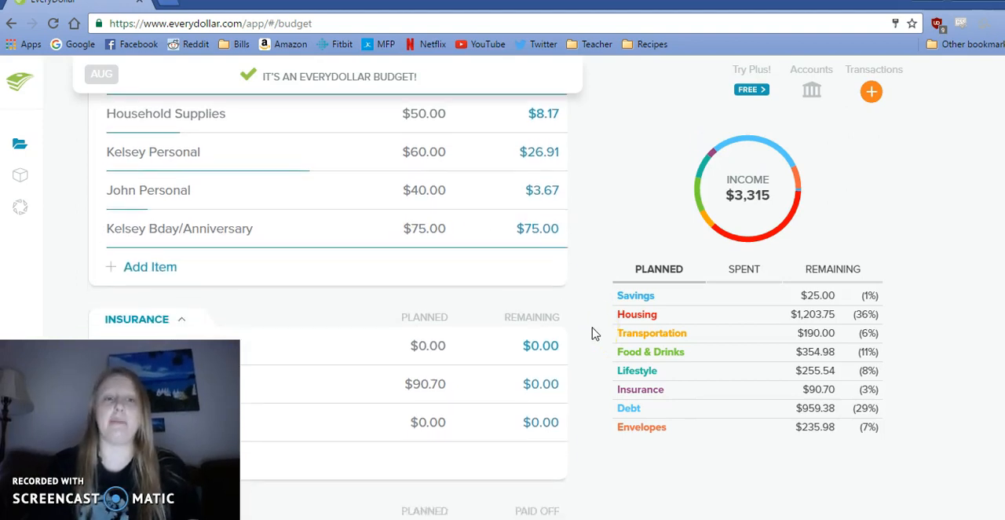
pyautogui.scroll(-3)
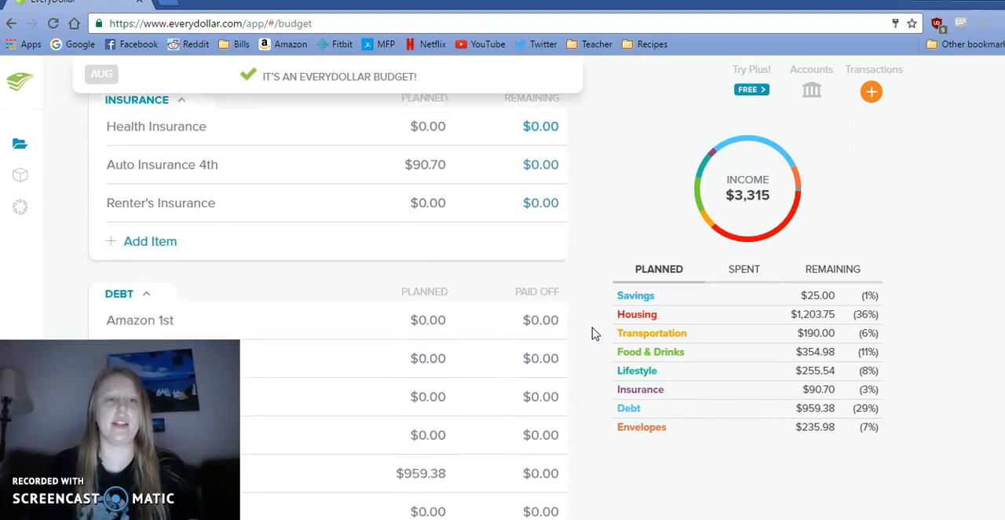
pyautogui.scroll(-3)
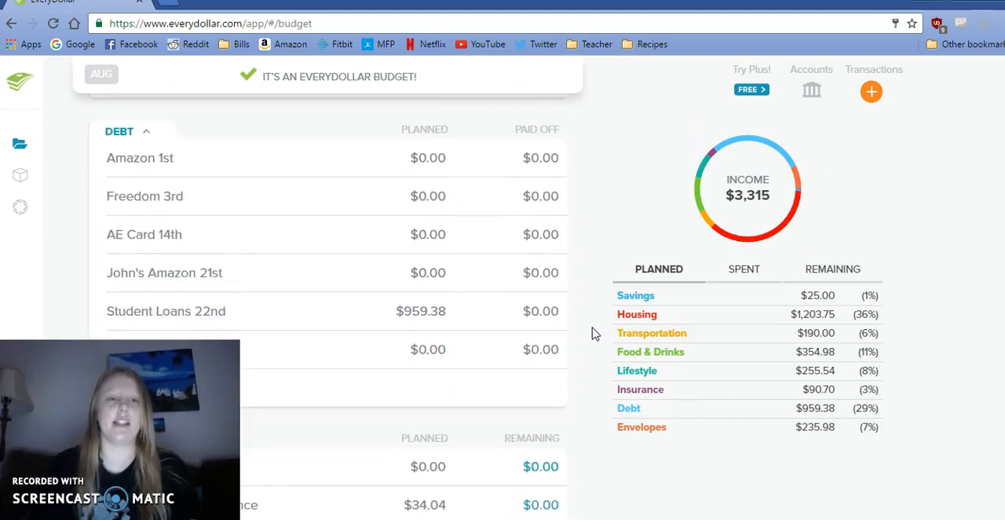
pyautogui.scroll(-3)
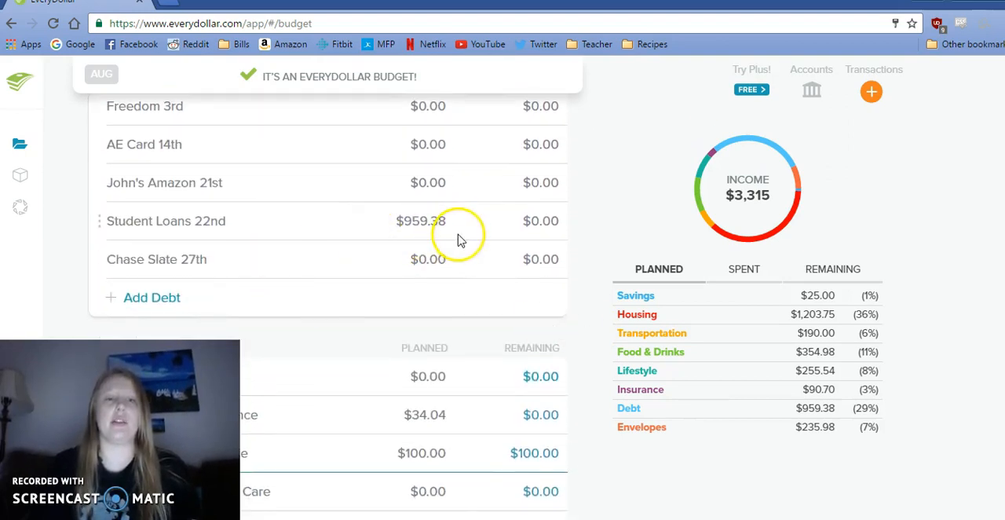
pyautogui.scroll(-3)
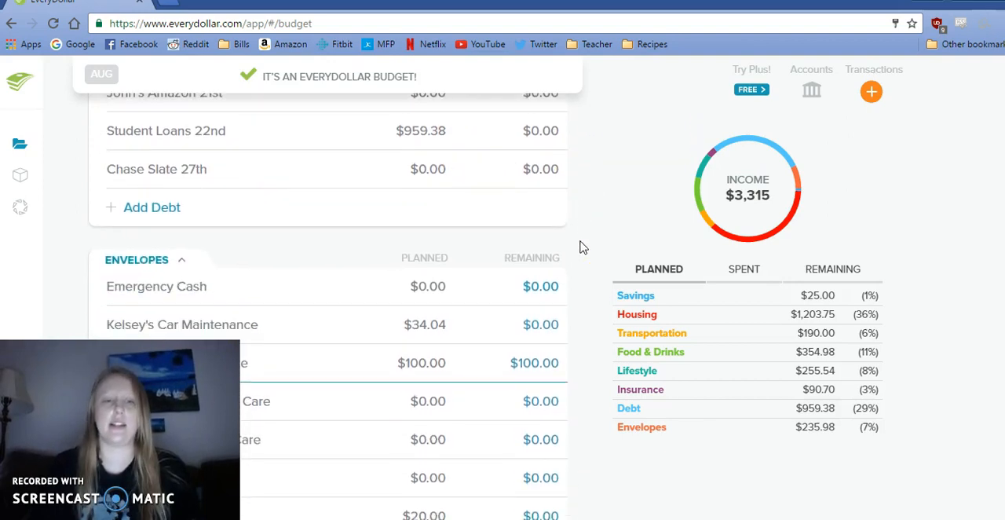
# Scroll the Envelopes group slightly to review Emergency Cash, car maintenance and health/eye care lines.
pyautogui.scroll(-3)
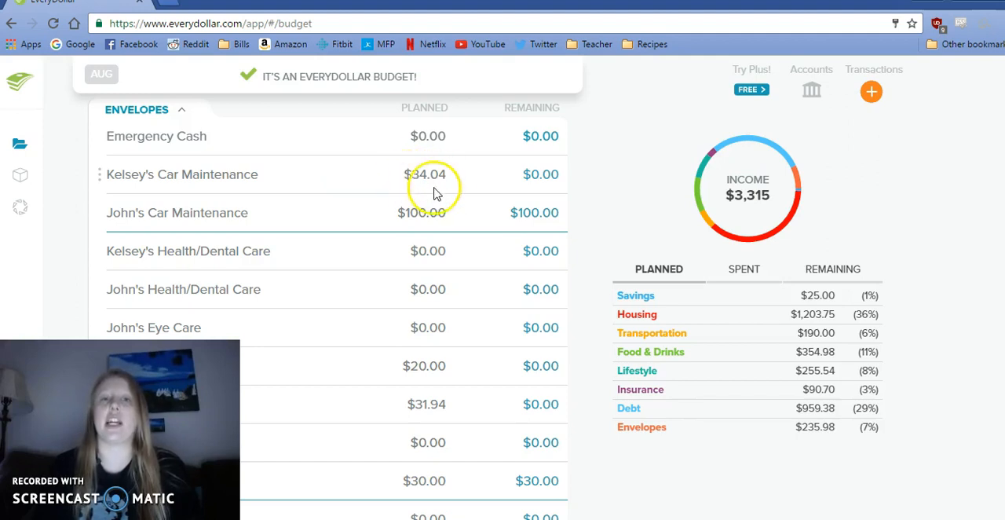
pyautogui.click(423, 174)
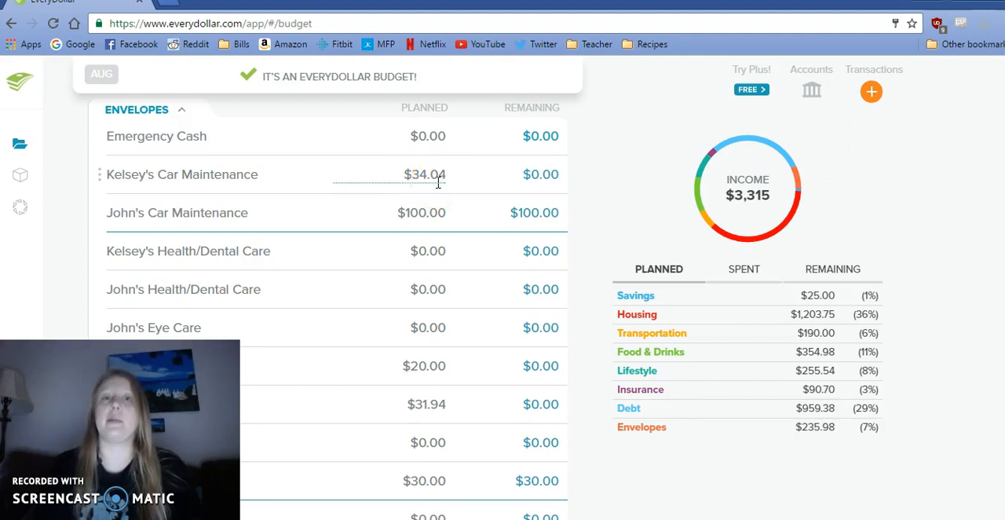
pyautogui.moveTo(377, 239)
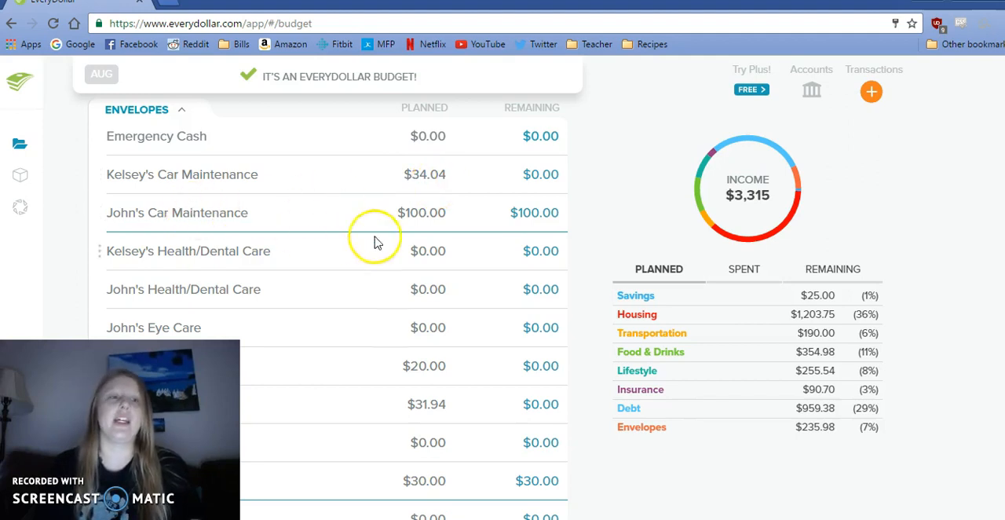
pyautogui.moveTo(433, 226)
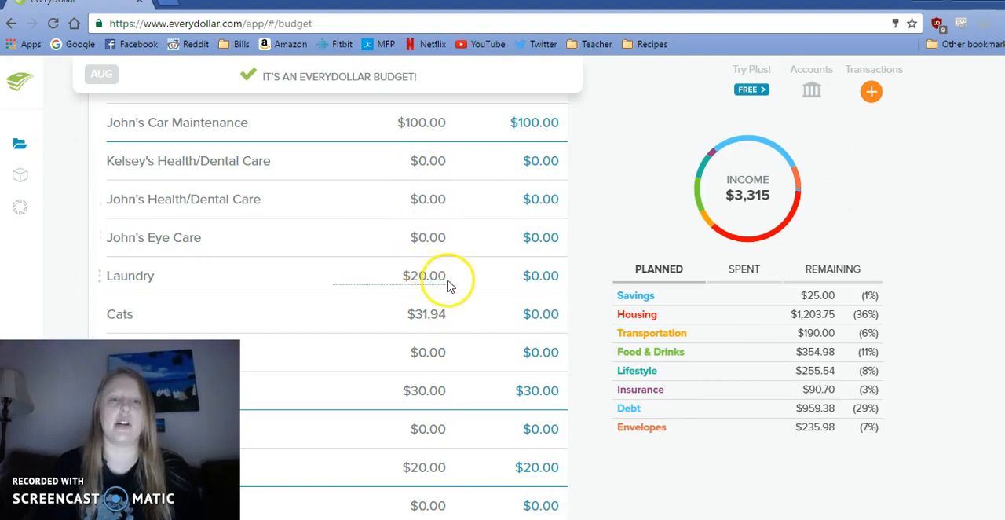
# Scroll to the end of Envelopes, showing Laundry, Cats, Tattoo, Gift Money and Amazon Prime.
pyautogui.scroll(-3)
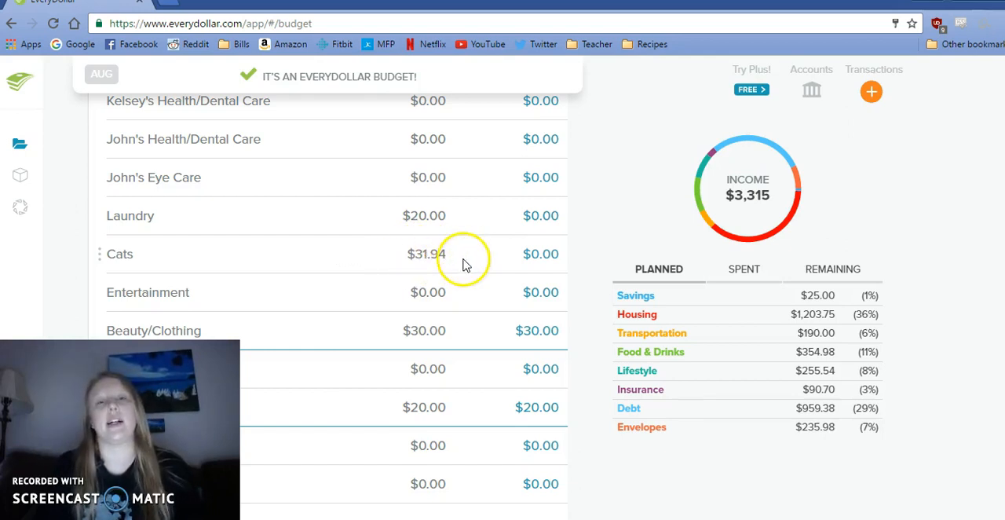
pyautogui.moveTo(437, 288)
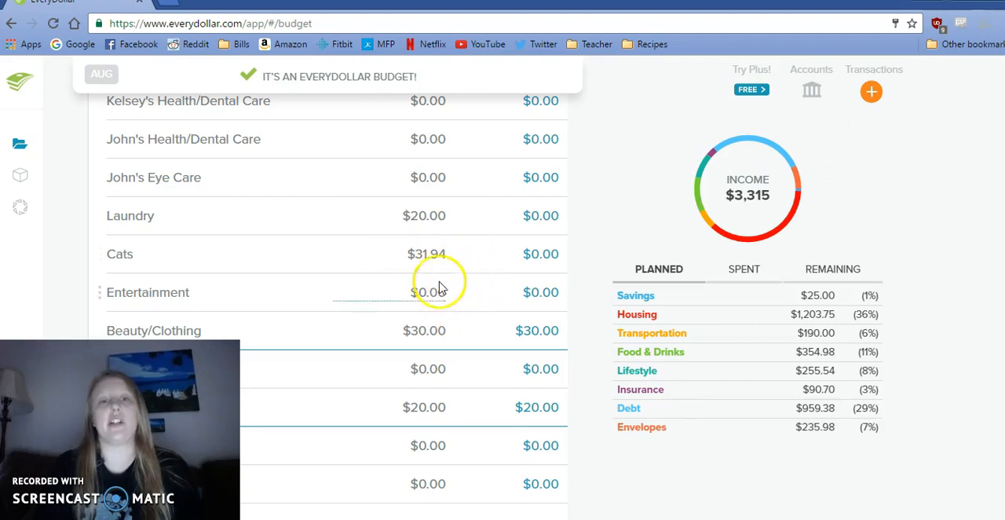
pyautogui.moveTo(590, 323)
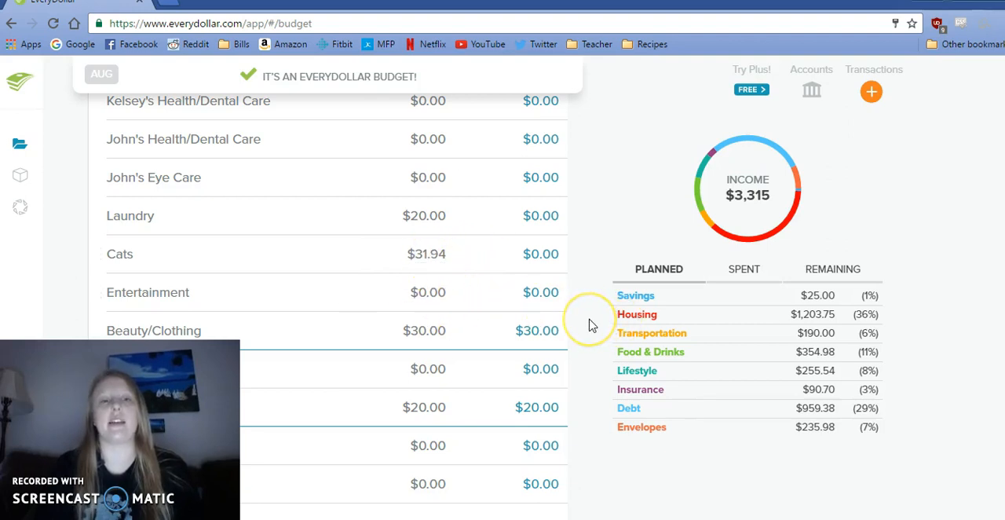
pyautogui.scroll(-3)
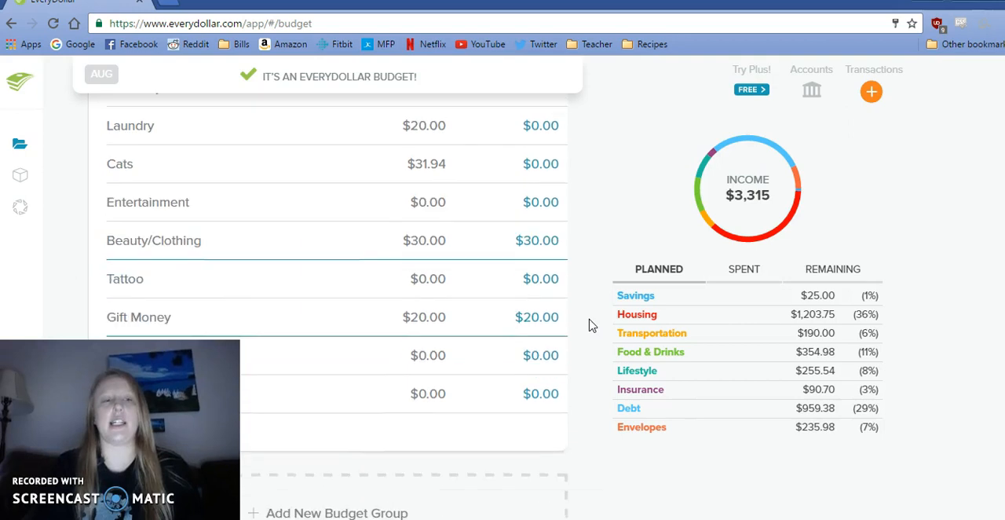
pyautogui.scroll(-3)
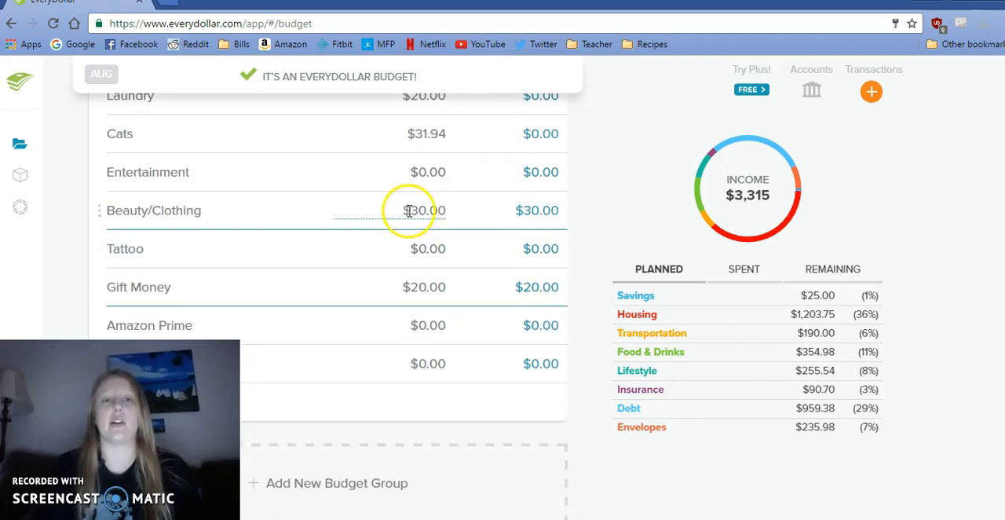
pyautogui.moveTo(477, 210)
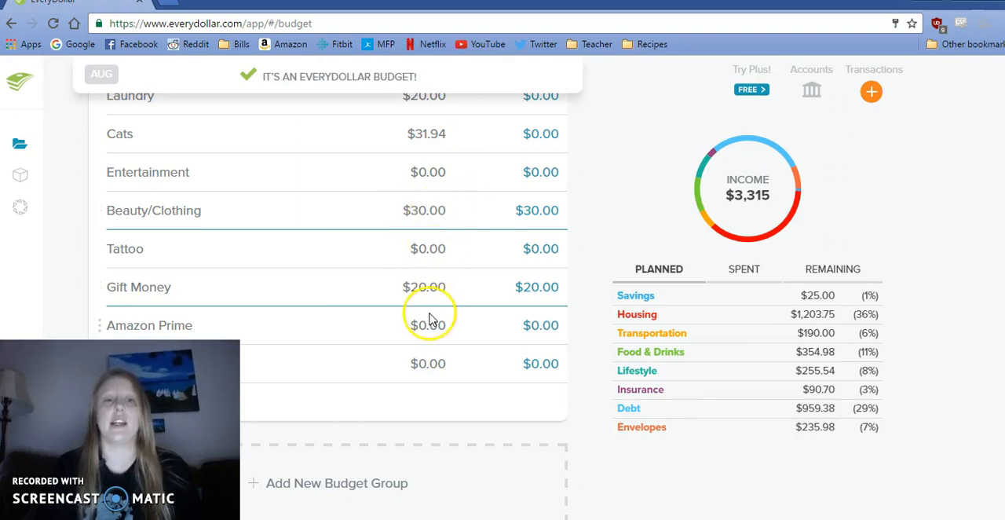
pyautogui.click(424, 286)
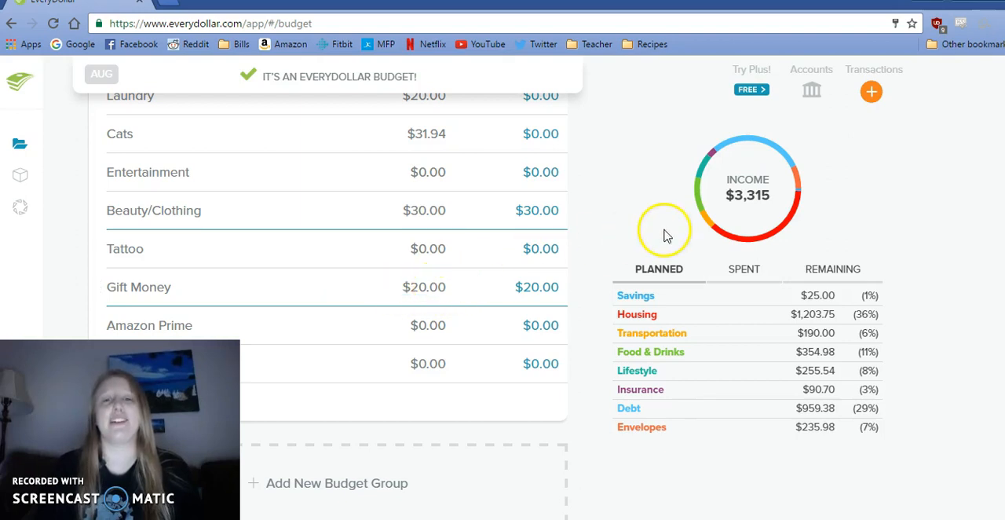
pyautogui.moveTo(606, 245)
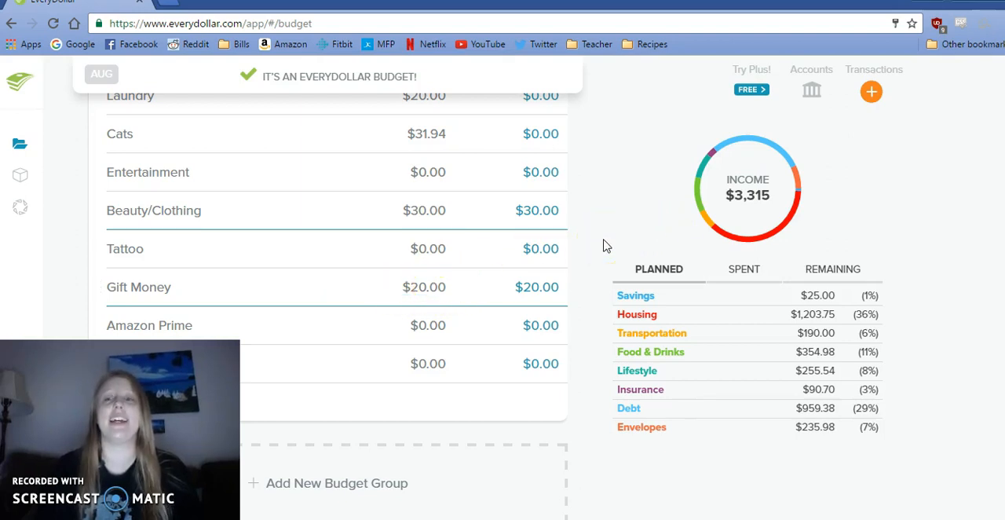